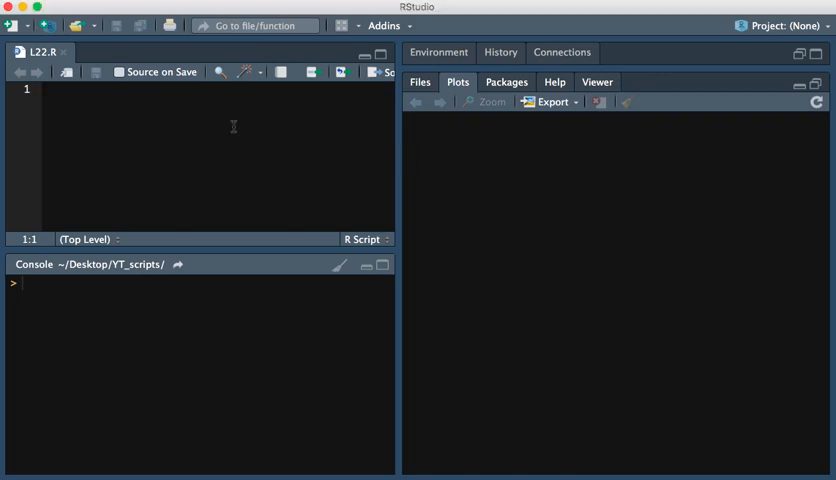
# Write a '### Tab delimited file' comment and the line df = read.table("test_data.txt")
pyautogui.write('### Tab delimited file')
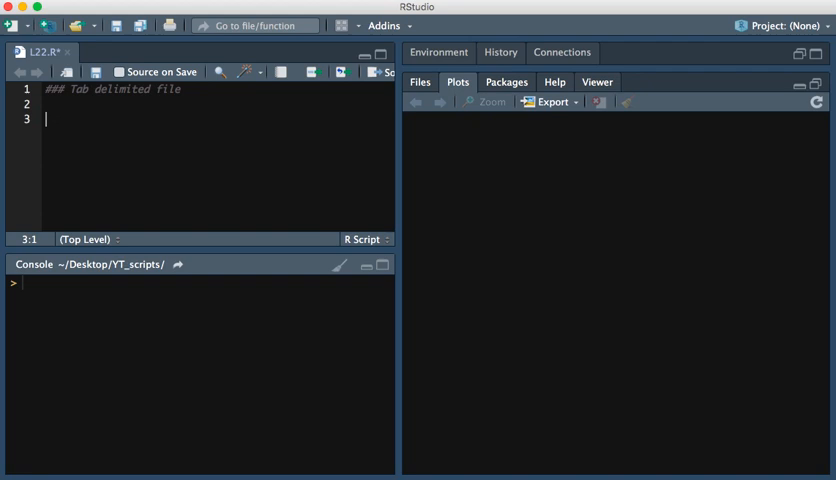
pyautogui.write('df')
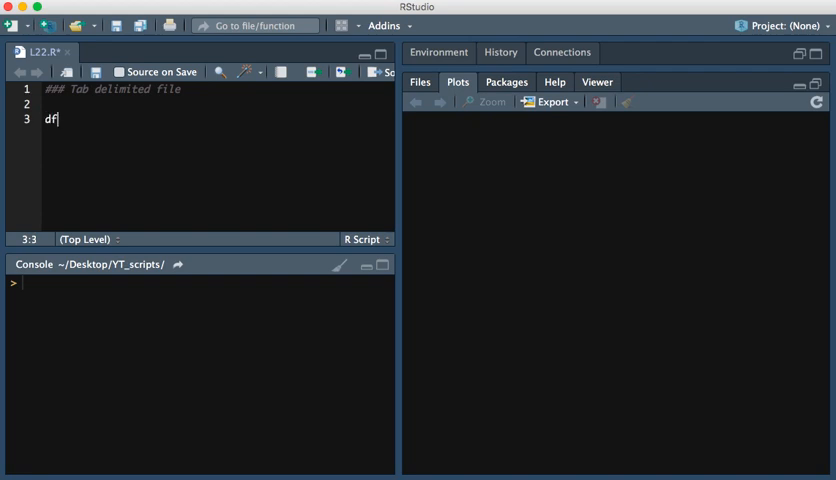
pyautogui.write('= read.table')
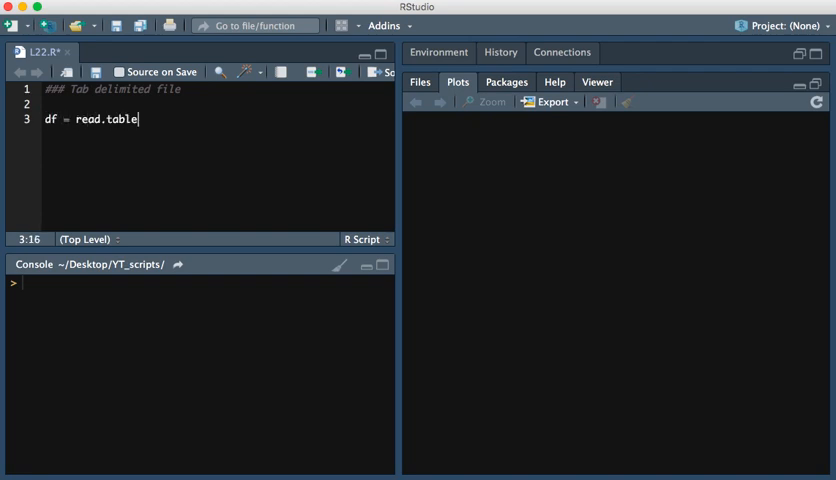
pyautogui.write('(')
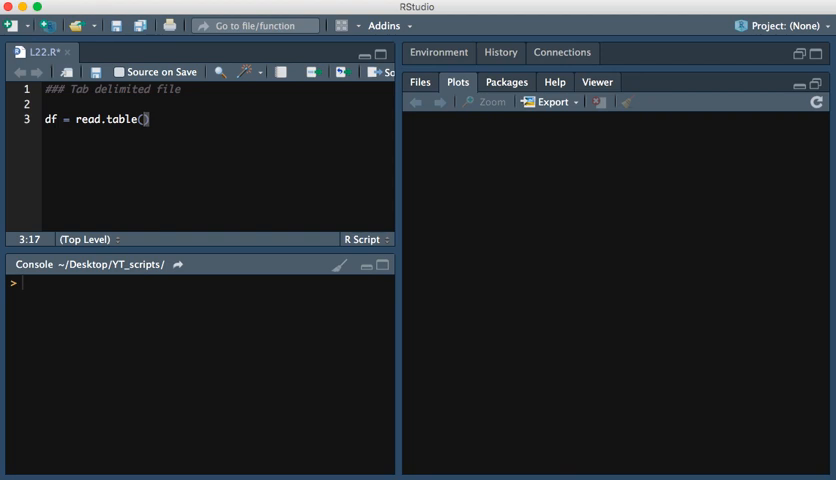
pyautogui.write('"test_data.txt')
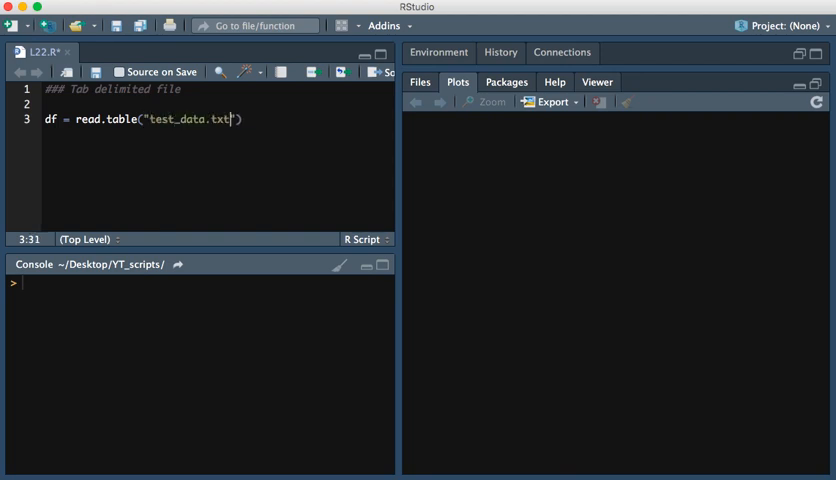
pyautogui.write(',')
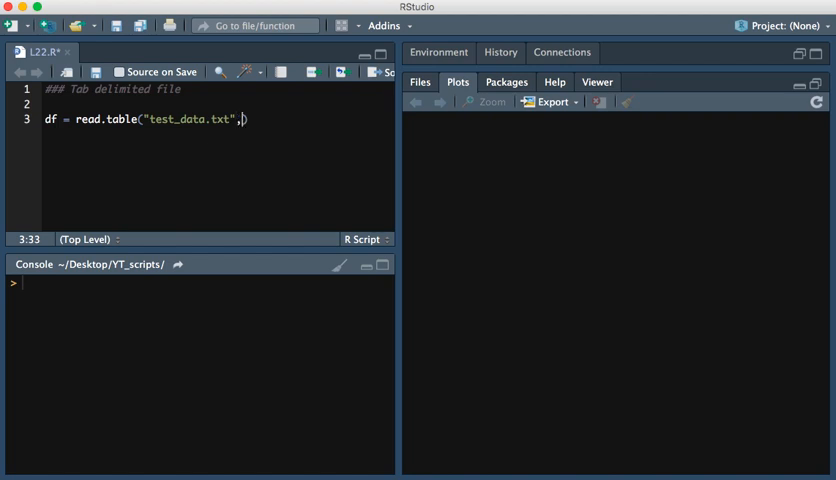
pyautogui.press('Backspace')
pyautogui.write('df')
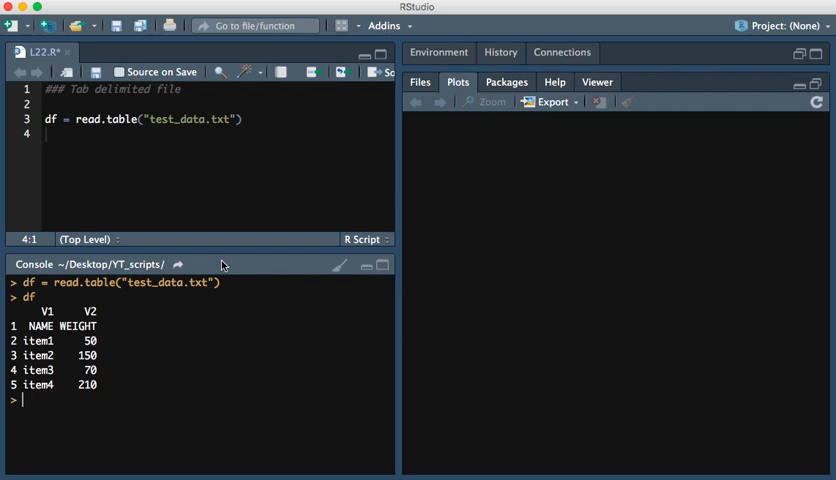
# Add the header=T argument to the read.table call
pyautogui.click(228, 119)
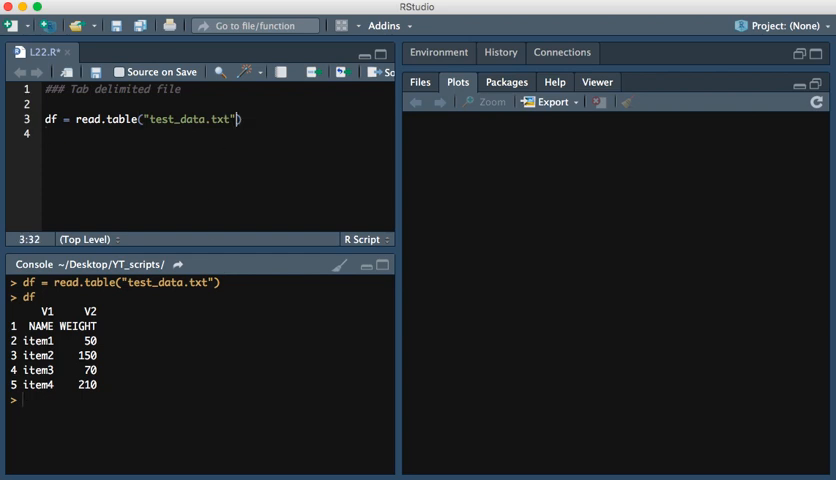
pyautogui.write(', header=T')
pyautogui.write('### CSV d')
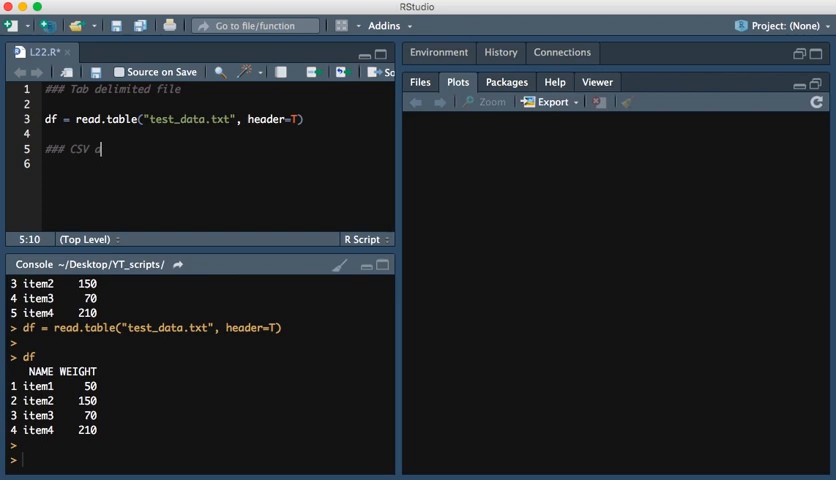
# Finish the '### CSV delimited file' comment and write df = read.csv("test_data.csv")
pyautogui.write('elimited file')
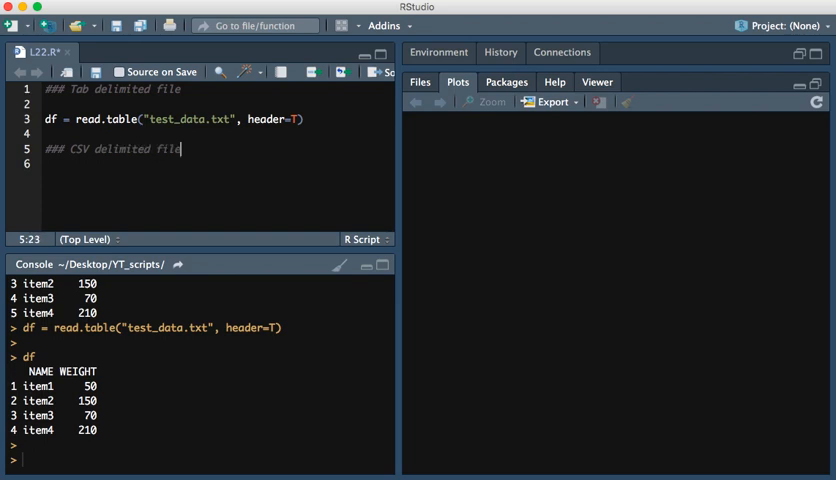
pyautogui.write('df = read')
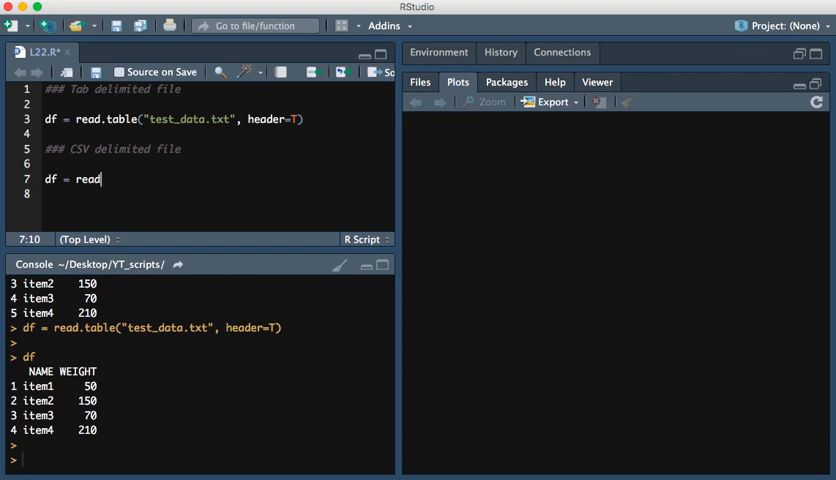
pyautogui.write('.csv()')
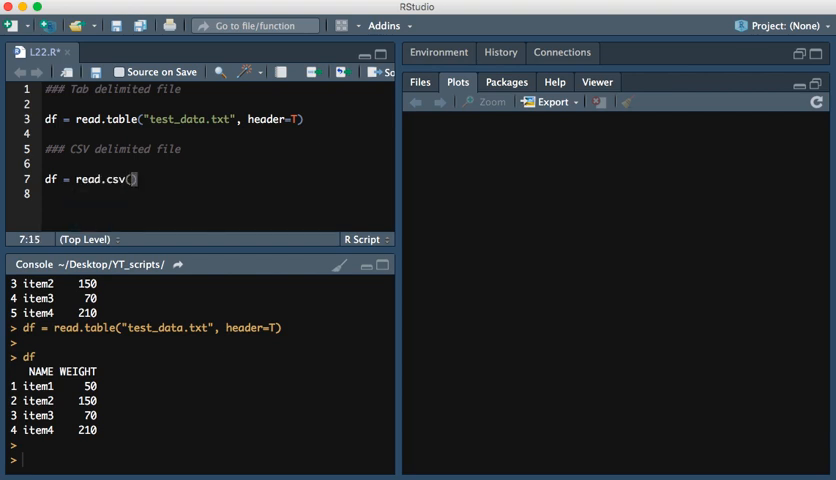
pyautogui.write('test_data.csv"')
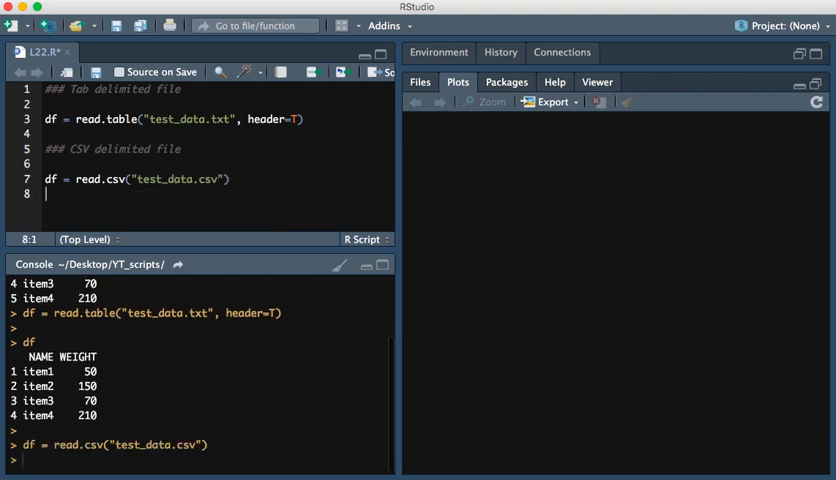
pyautogui.write('d')
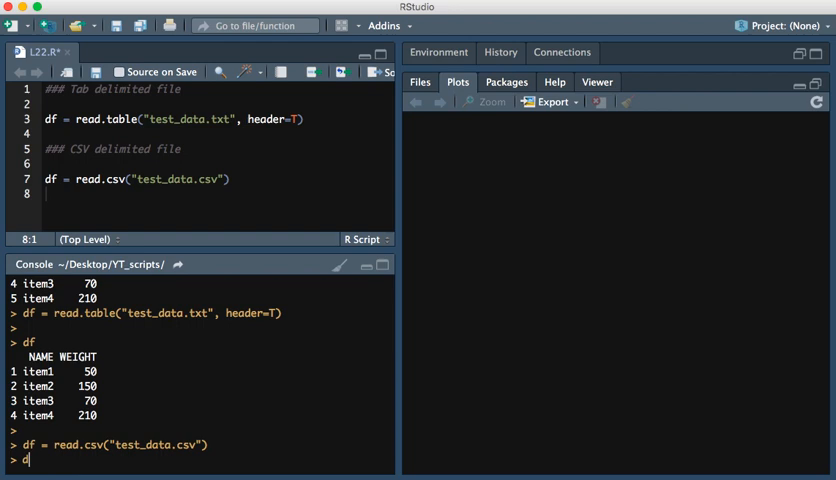